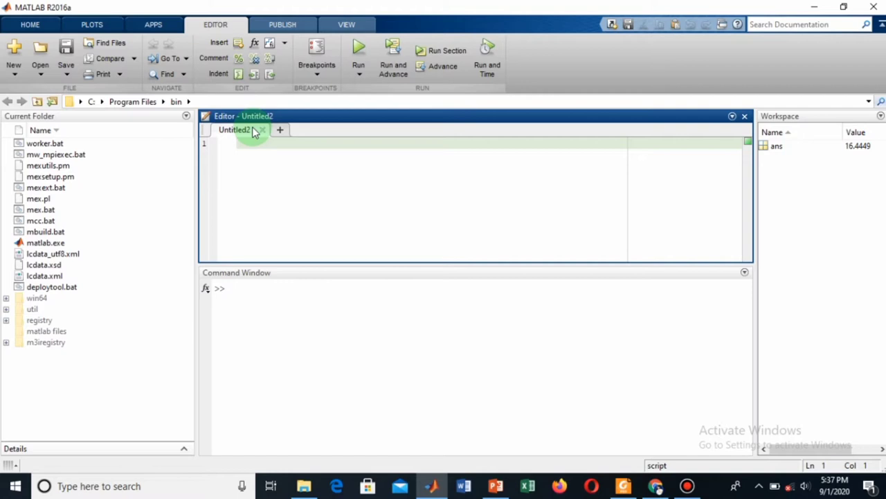
Write the header 'function [BMI] = fitness (' on line 1 of a new script
left_click(238, 143)
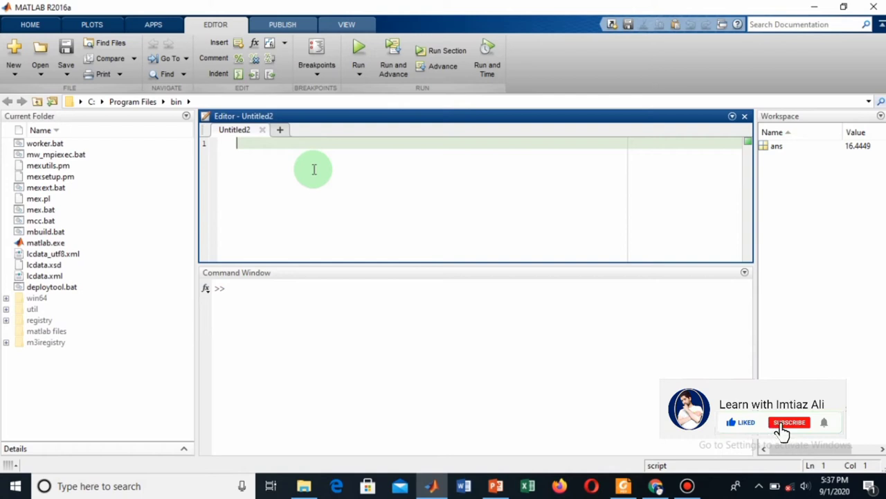
left_click(789, 421)
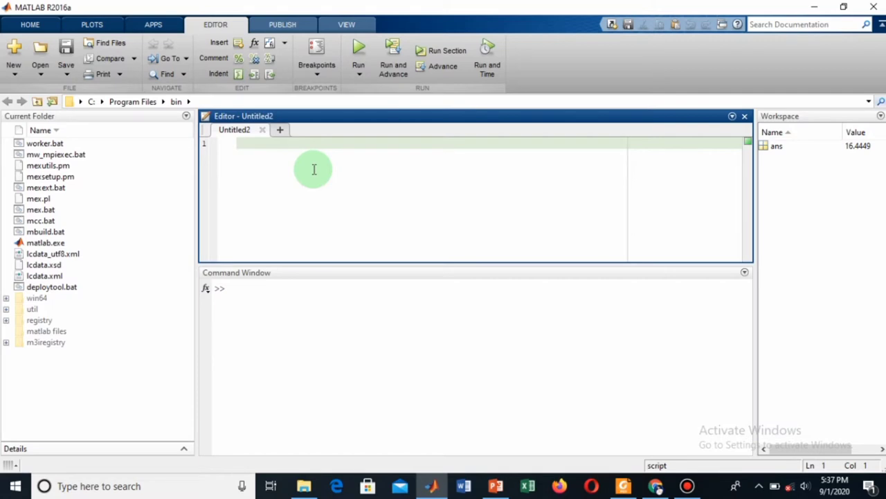
left_click(237, 143)
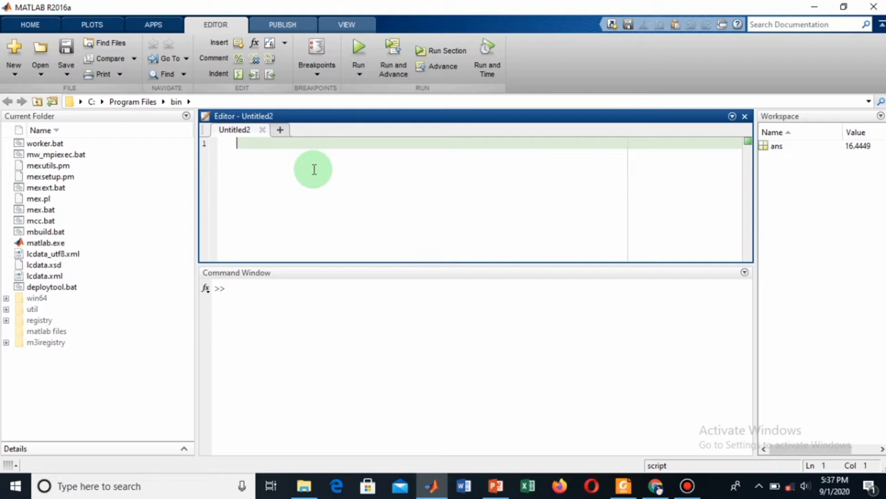
type("fun")
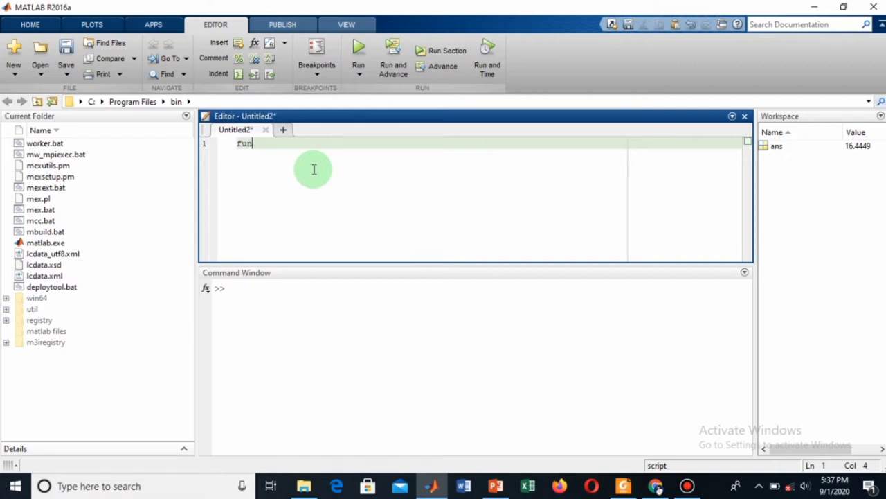
type("ction")
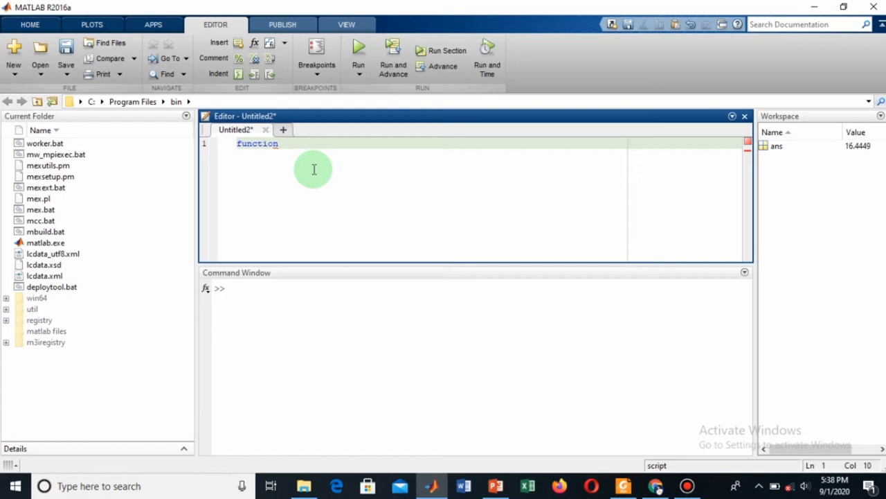
type("{")
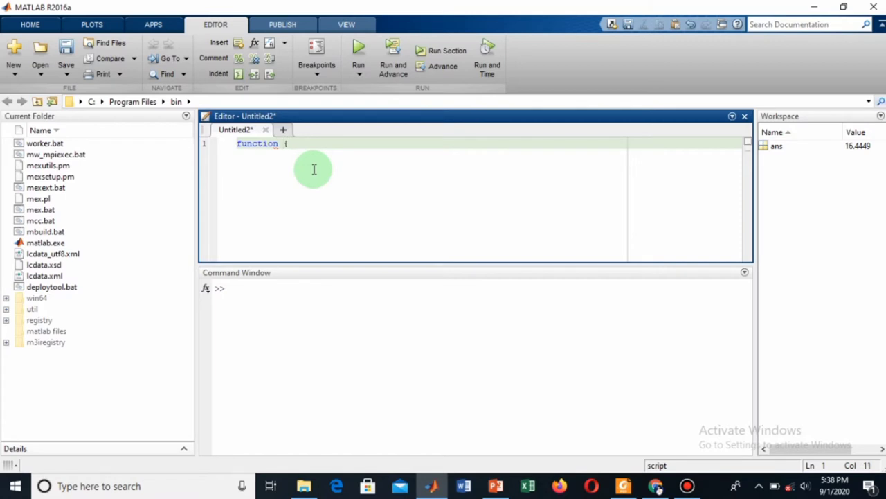
type("[")
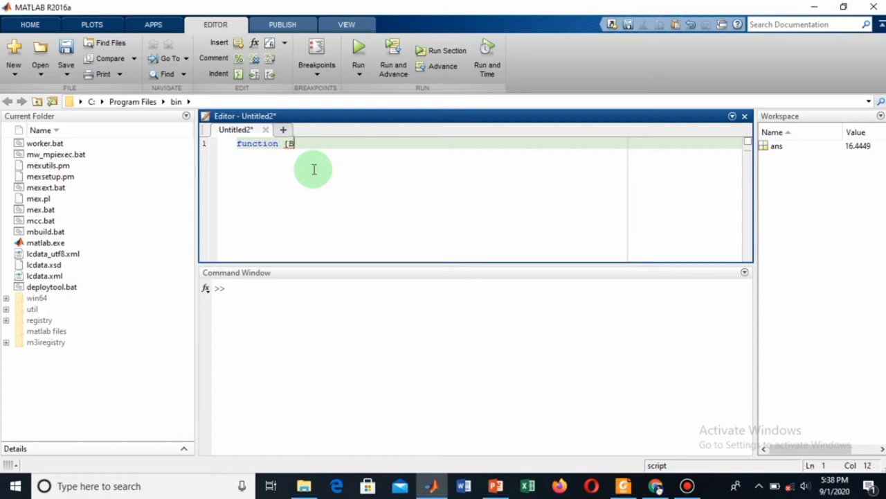
type("MI]")
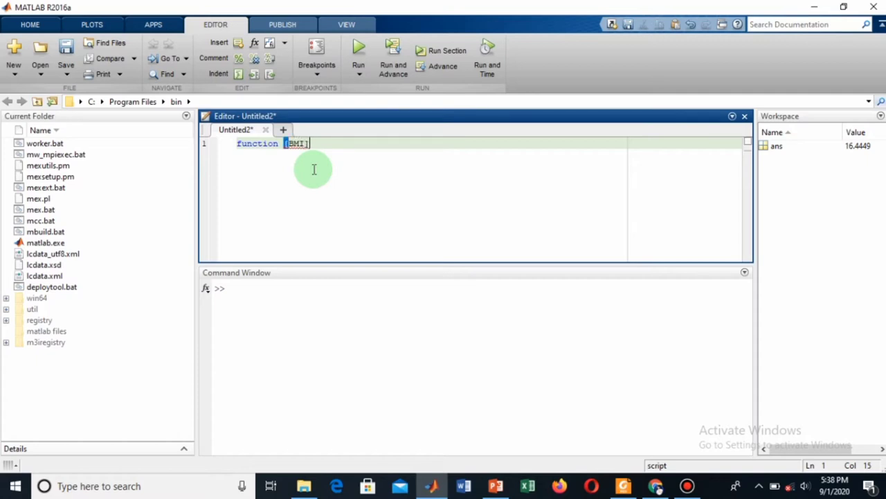
type("=")
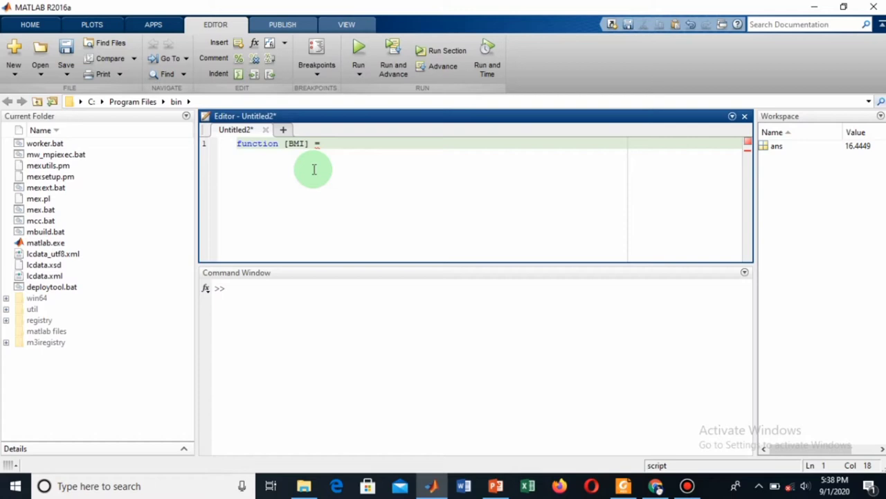
type("fitn")
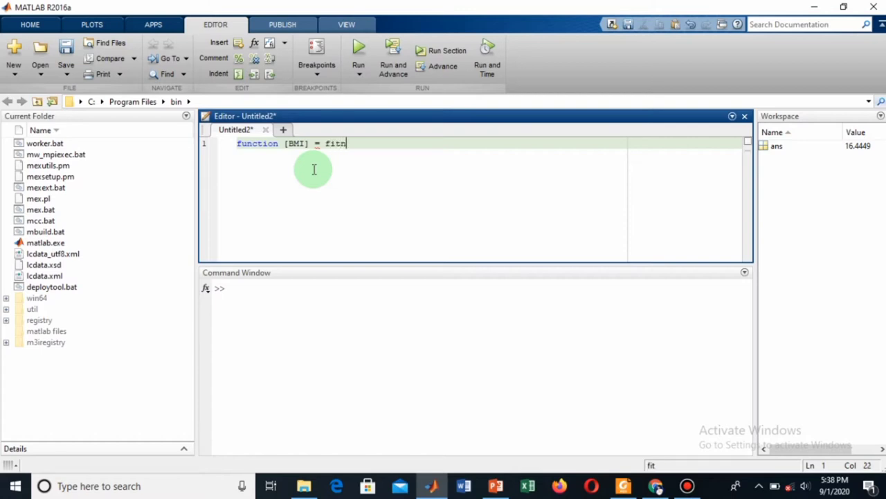
type("ess")
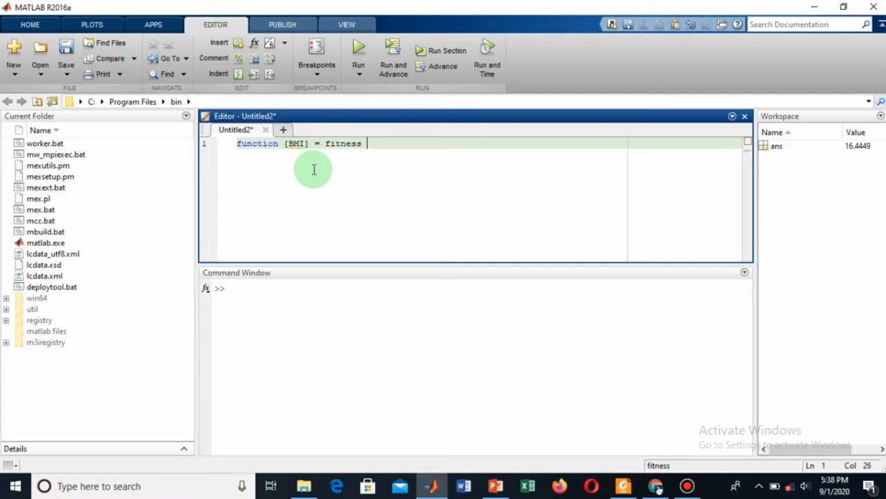
type("(")
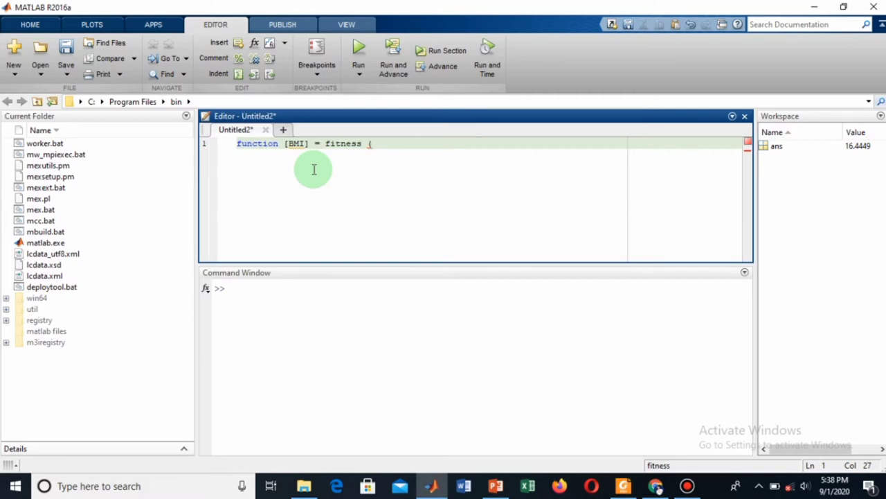
mouse_move(538, 353)
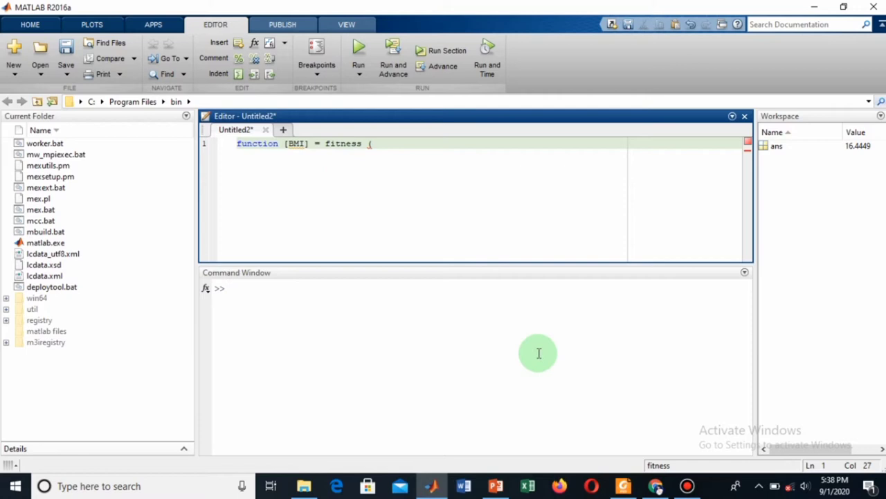
mouse_move(496, 485)
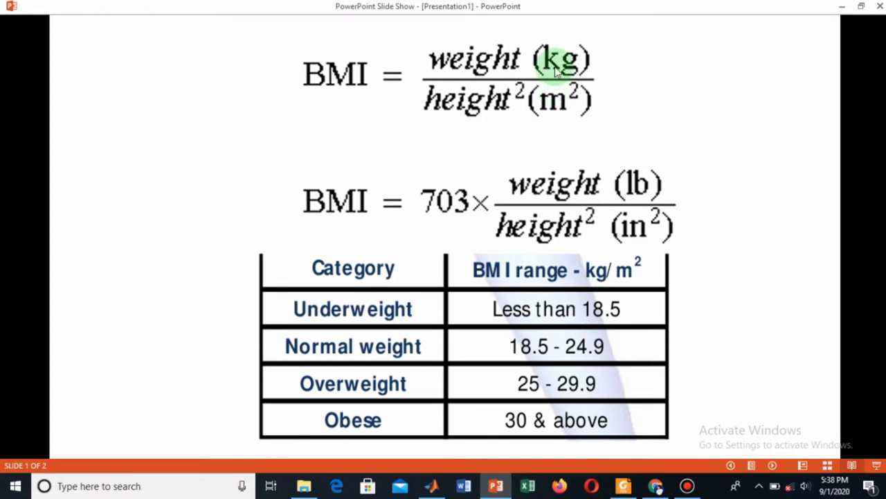
mouse_move(477, 66)
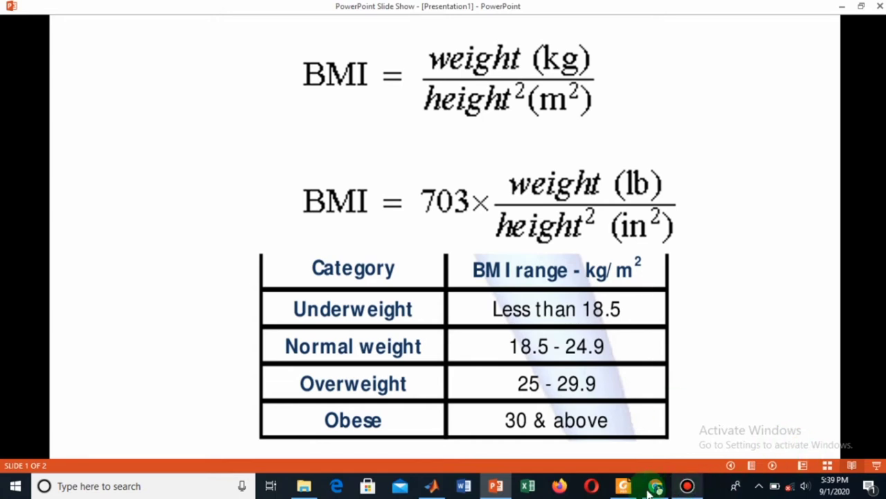
mouse_move(432, 485)
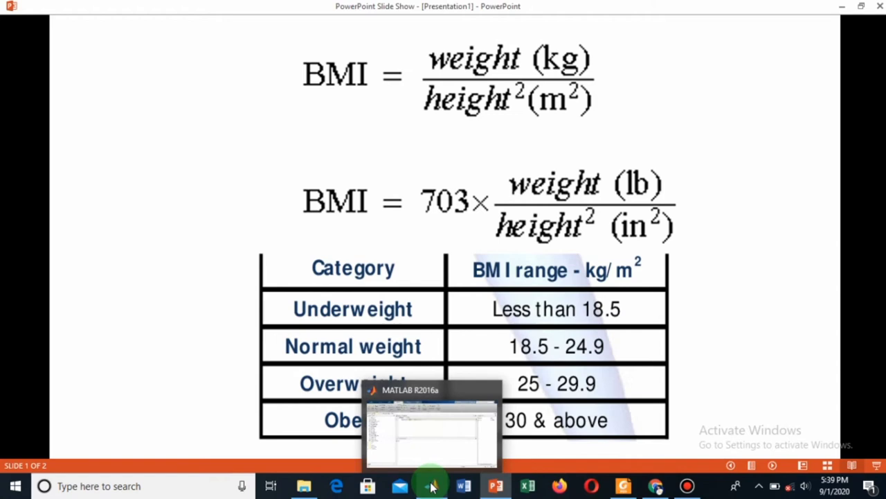
Complete the header with inputs H and w
left_click(432, 426)
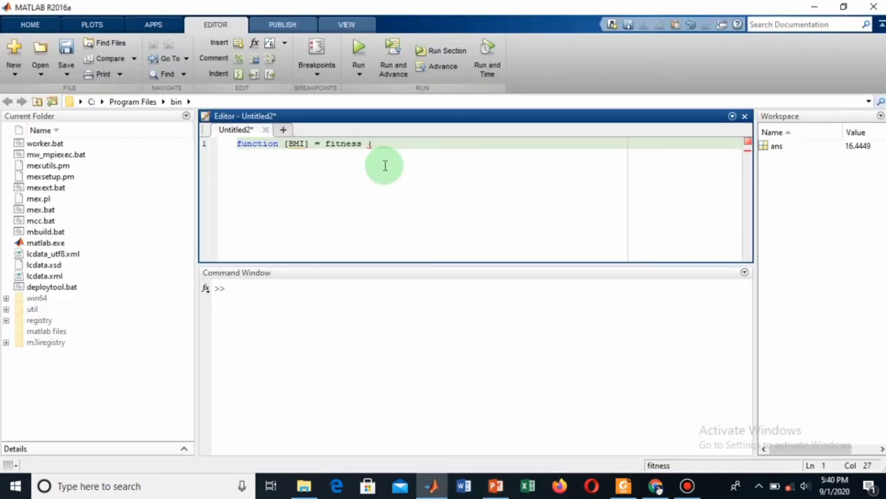
type("H,")
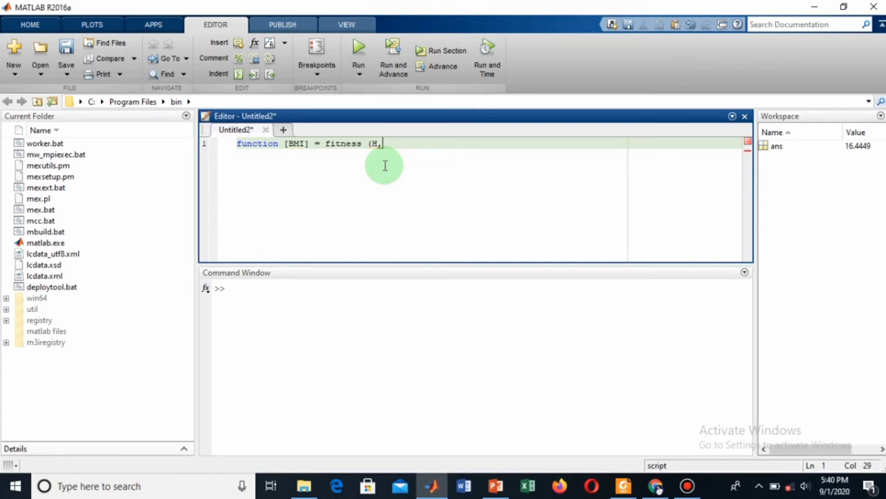
type("w")
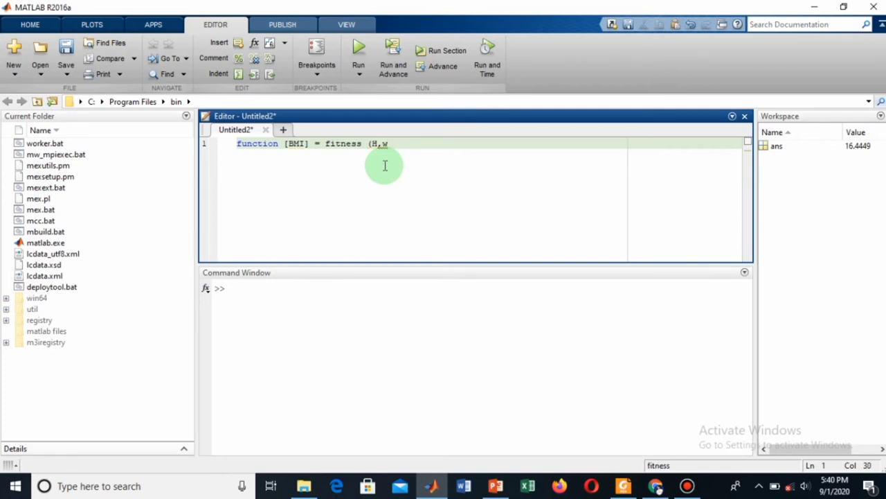
key("Return")
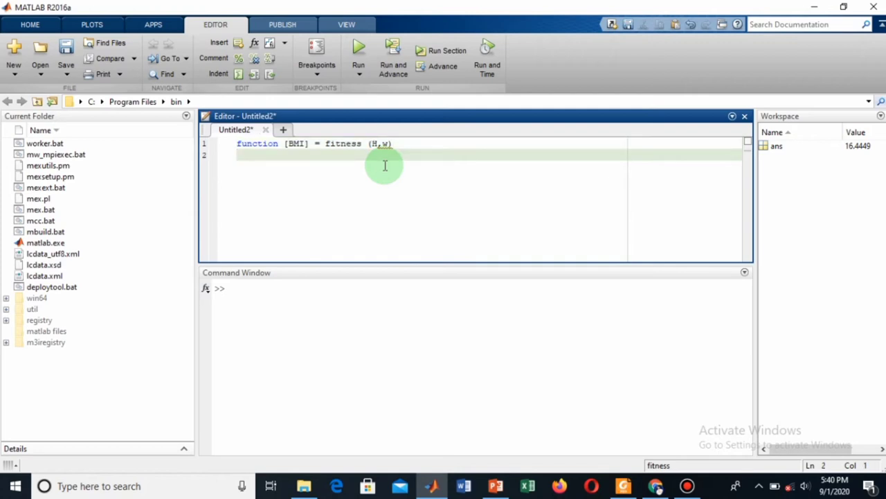
Write the body BMI= w/(H^2) and close the function with end
type("BM")
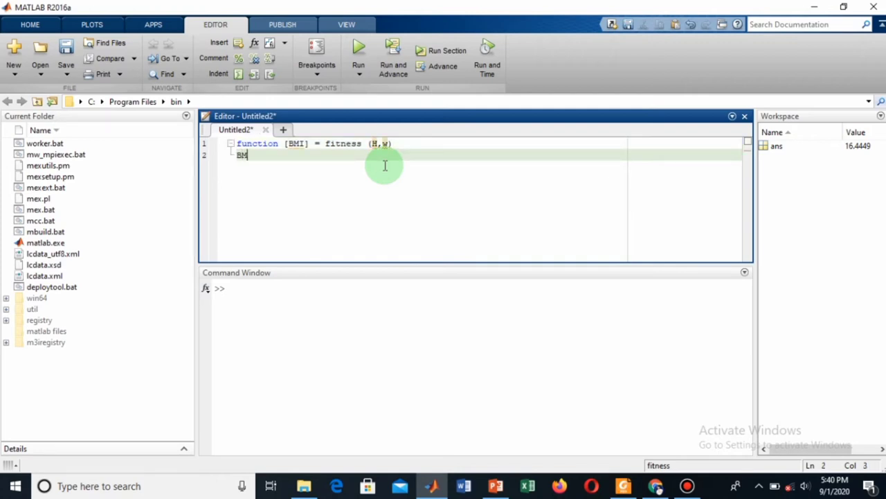
type("I=")
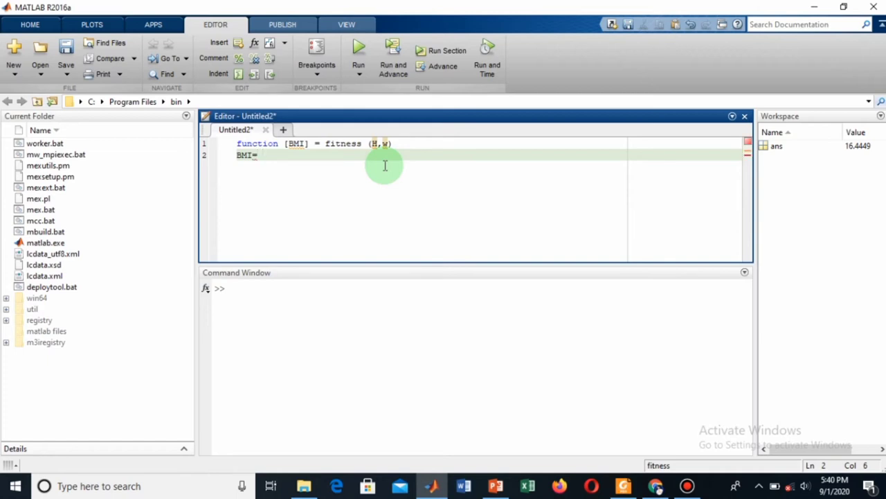
type("w/")
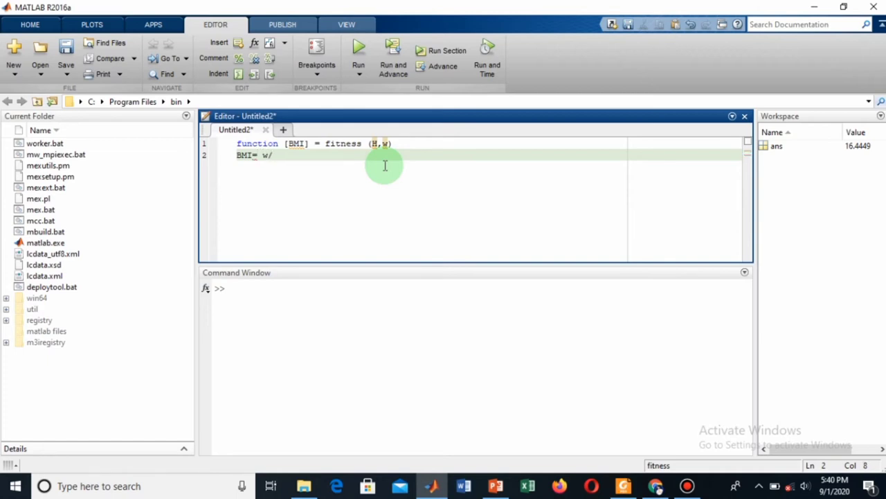
type("(q")
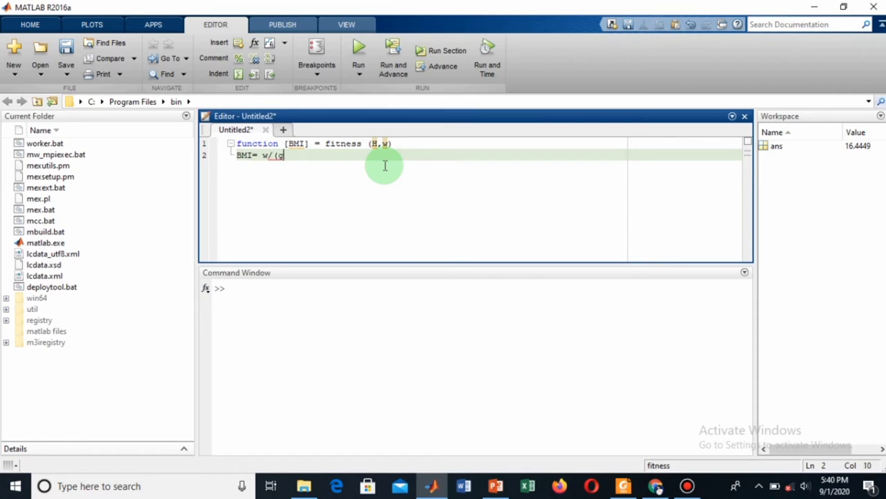
type("H^2")
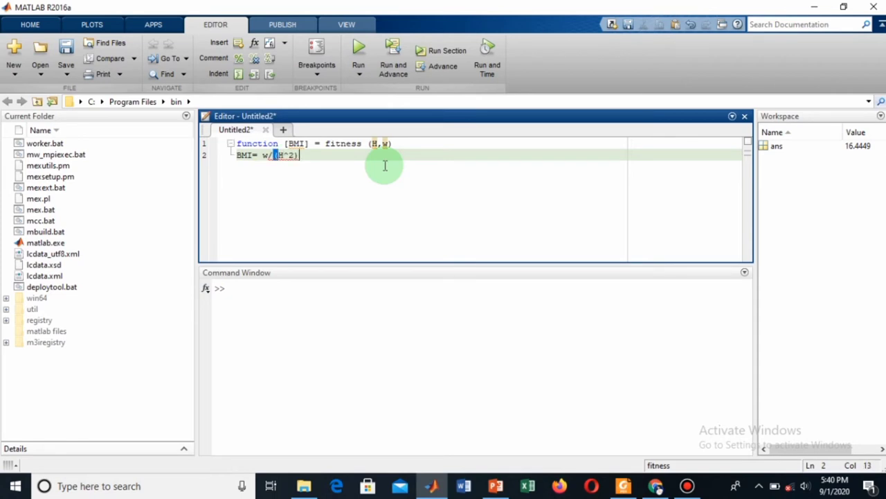
type("e")
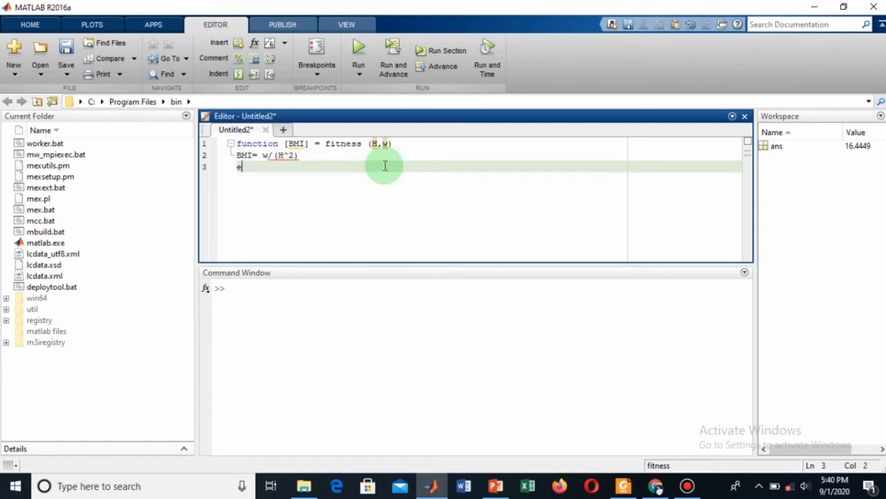
type("nd")
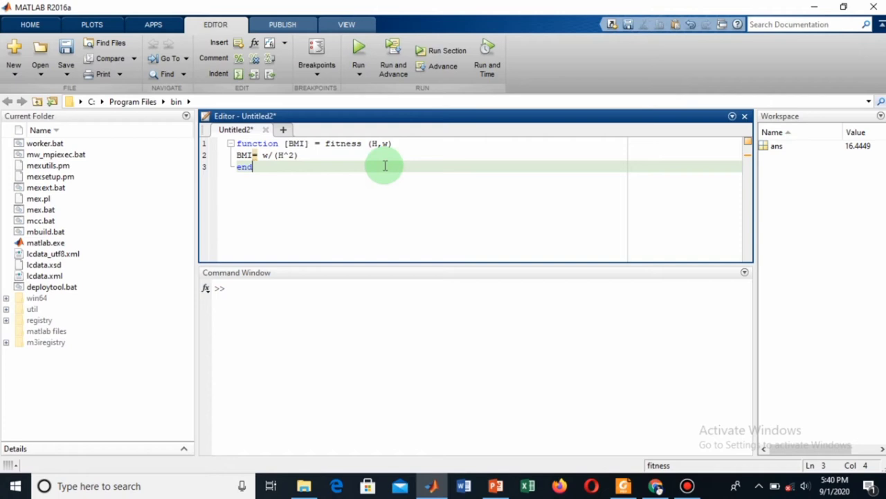
mouse_move(280, 202)
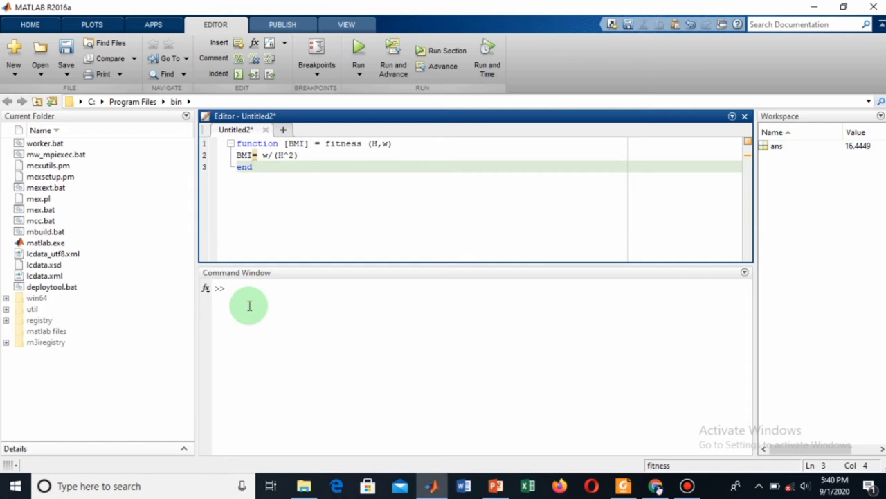
mouse_move(246, 287)
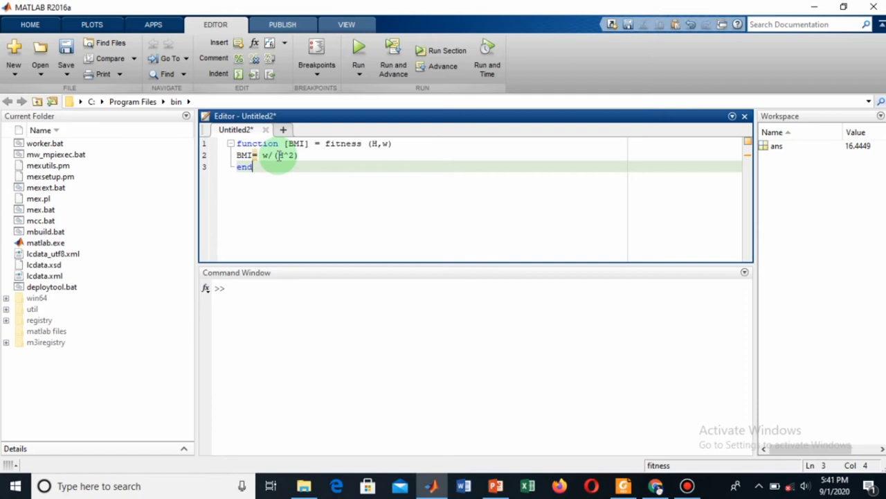
Insert the factor 0.0254* so line 2 reads BMI= w/(0.0254*H)^2
left_click(278, 155)
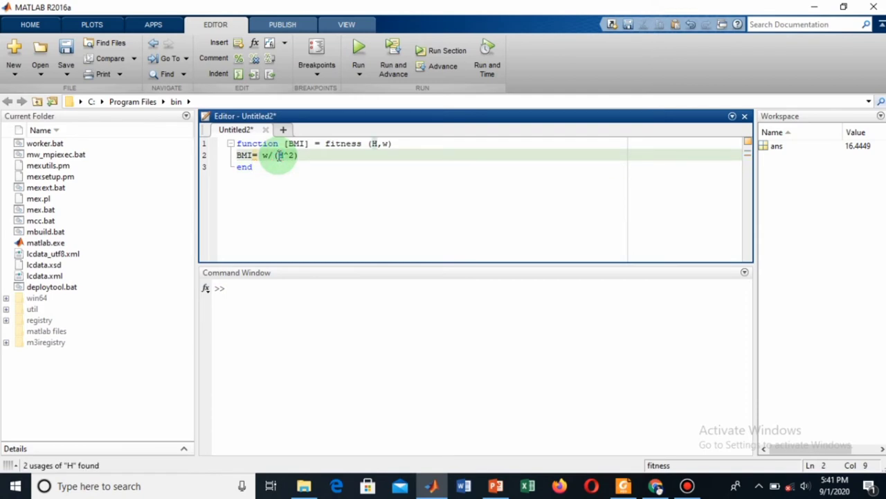
type("0.0248")
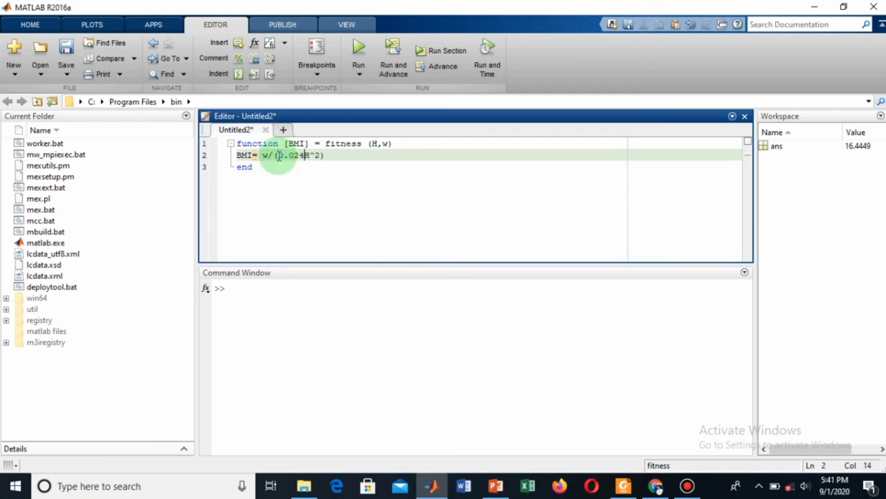
type("5")
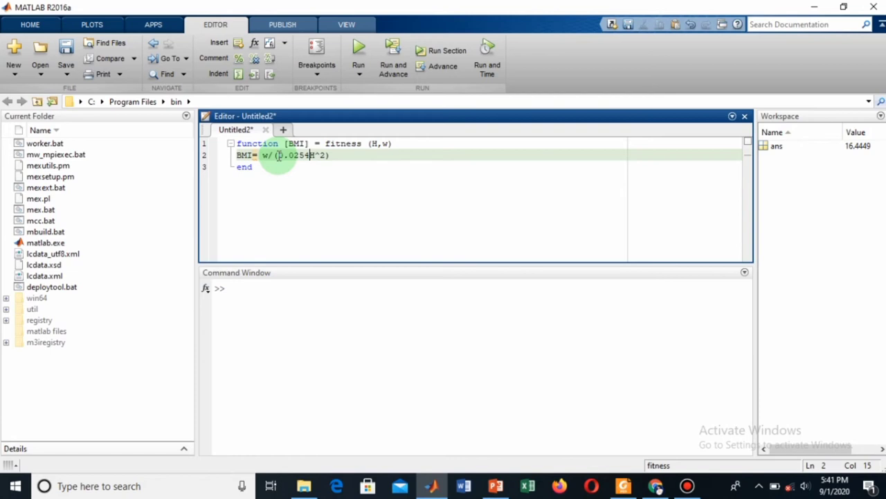
type("*")
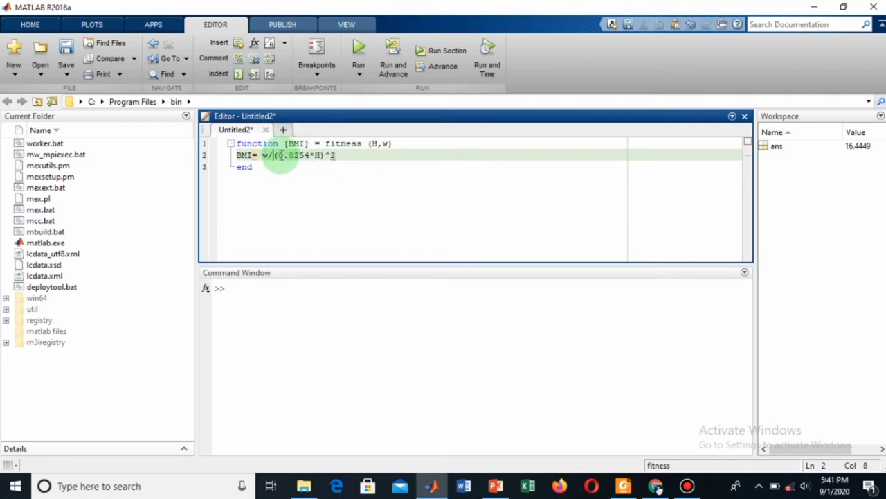
left_click(274, 332)
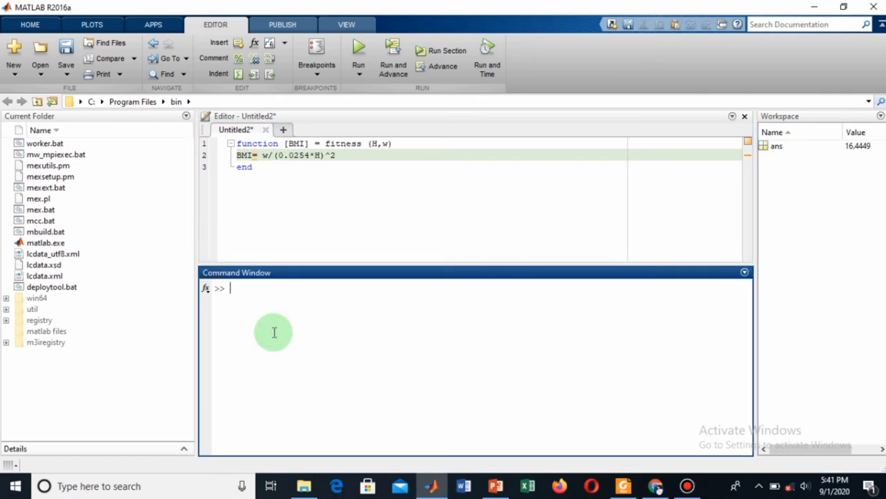
left_click(335, 155)
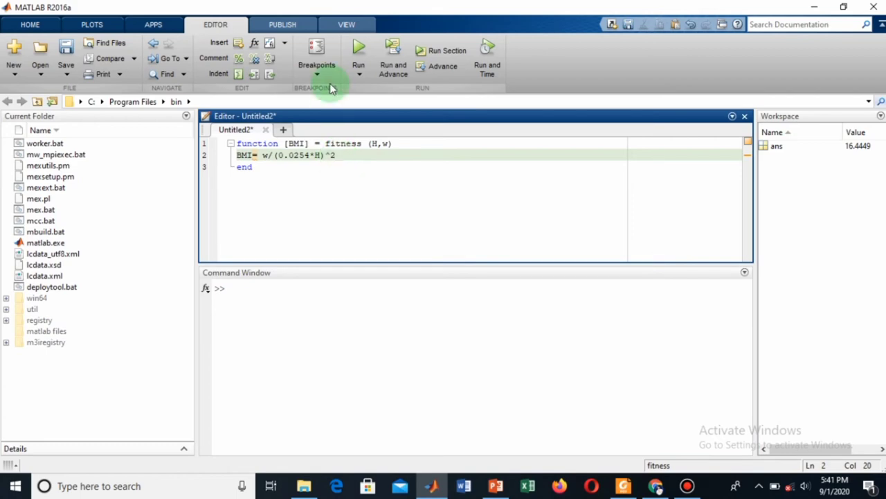
Save as fitness.m in Desktop > youtube > matlab files for youtube tutorials
left_click(66, 66)
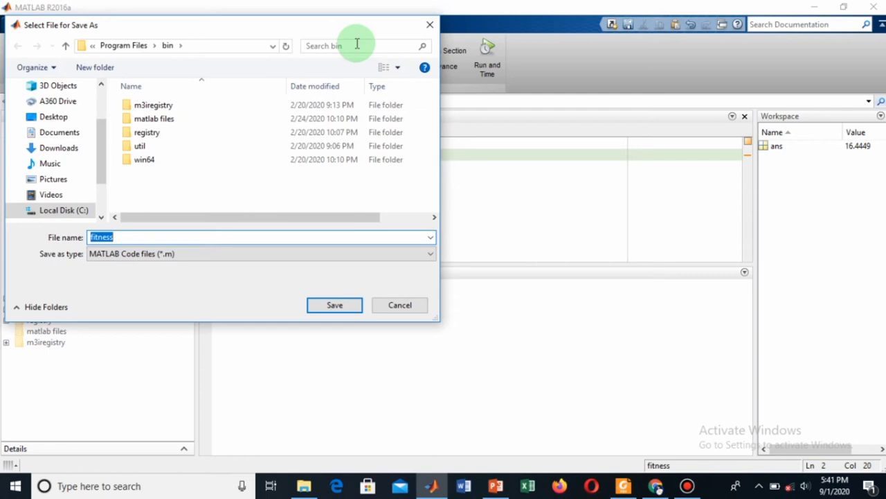
mouse_move(117, 236)
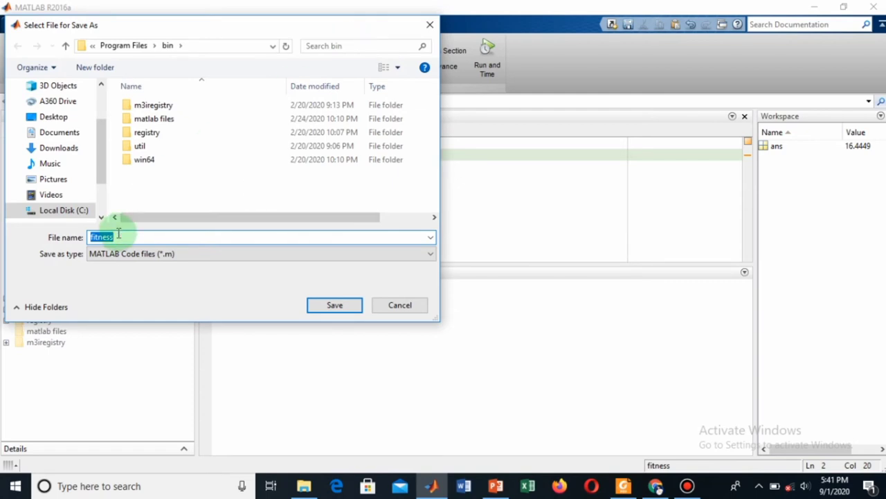
mouse_move(127, 67)
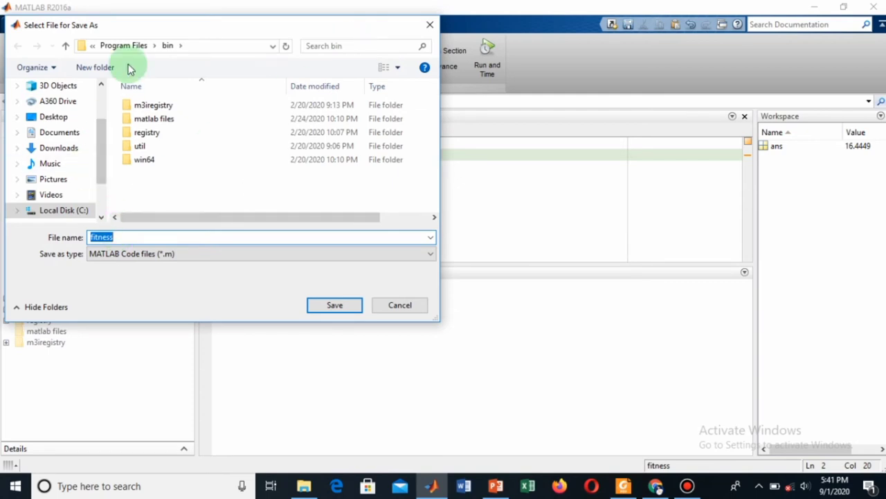
mouse_move(55, 116)
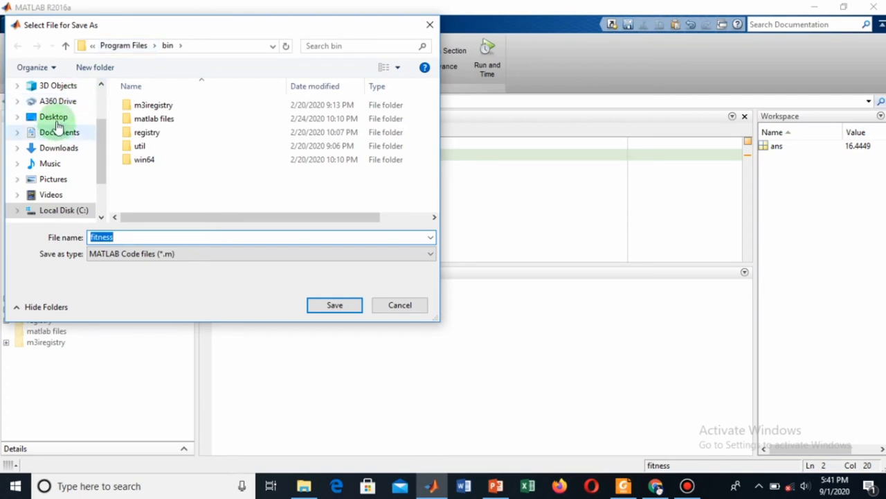
left_click(53, 117)
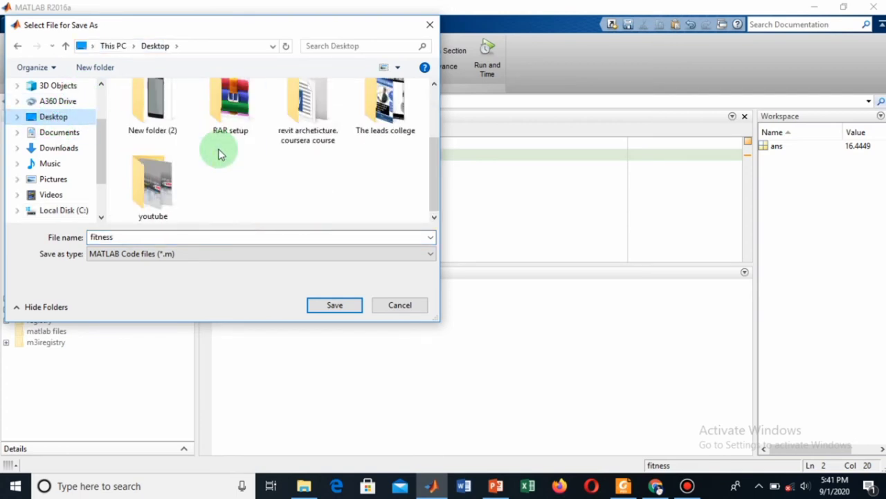
double_click(153, 179)
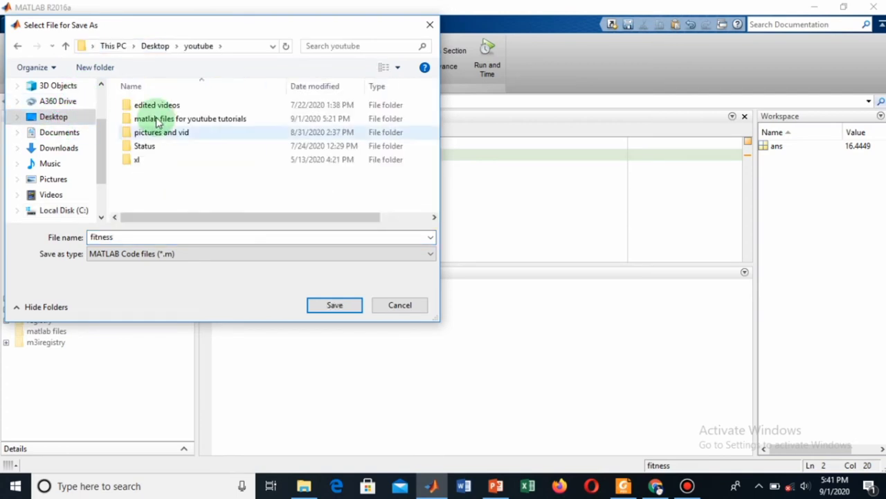
double_click(190, 119)
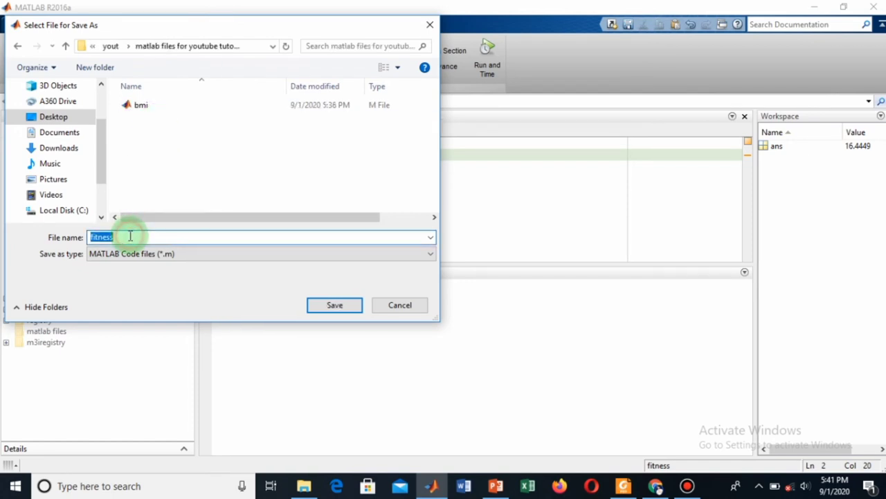
left_click(336, 304)
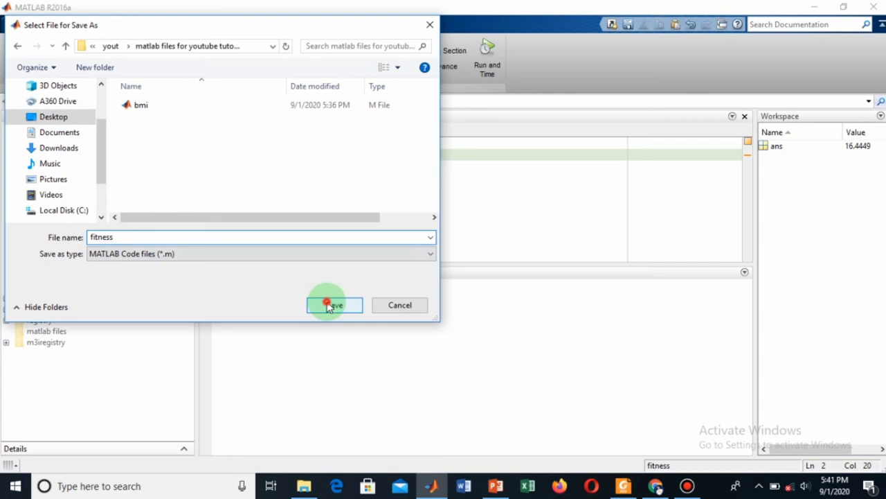
left_click(334, 304)
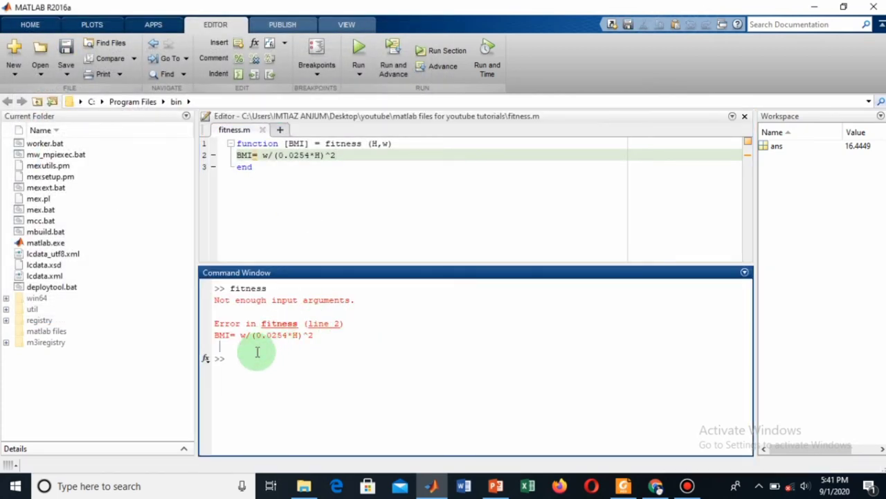
mouse_move(327, 334)
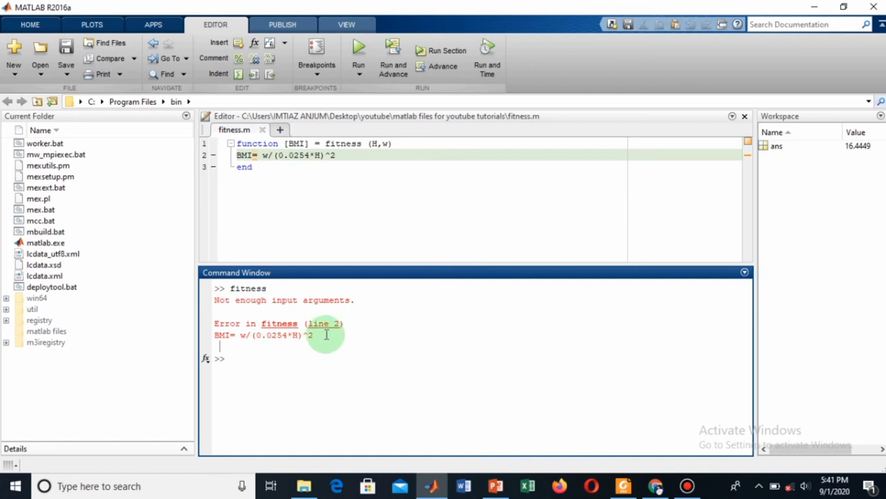
mouse_move(257, 355)
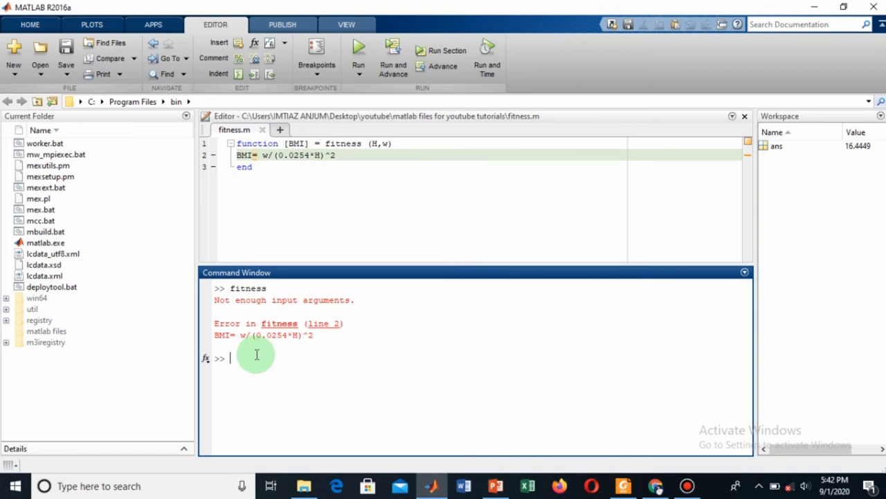
Run fitness(72,74) in the Command Window, returning BMI = 22.1258
type("fi")
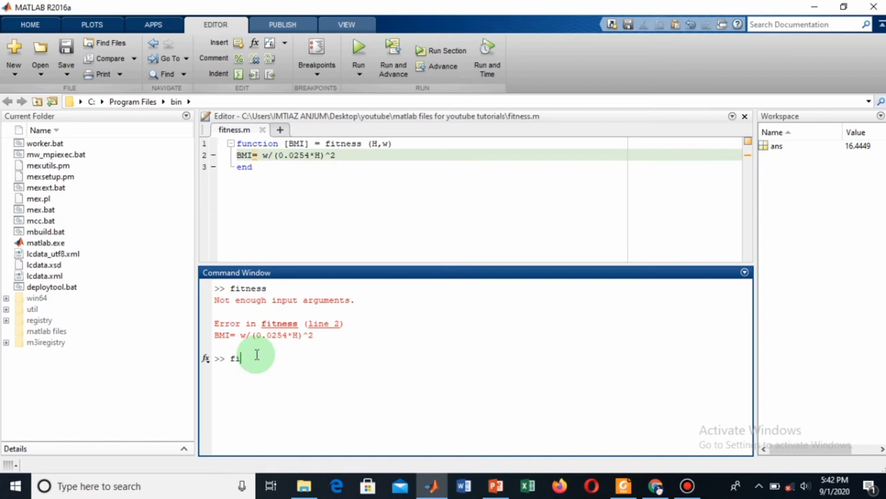
type("tness")
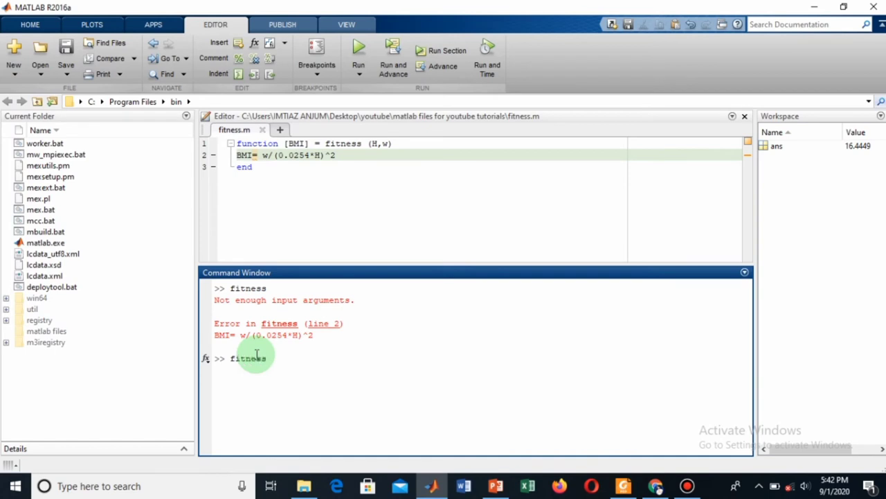
type("(")
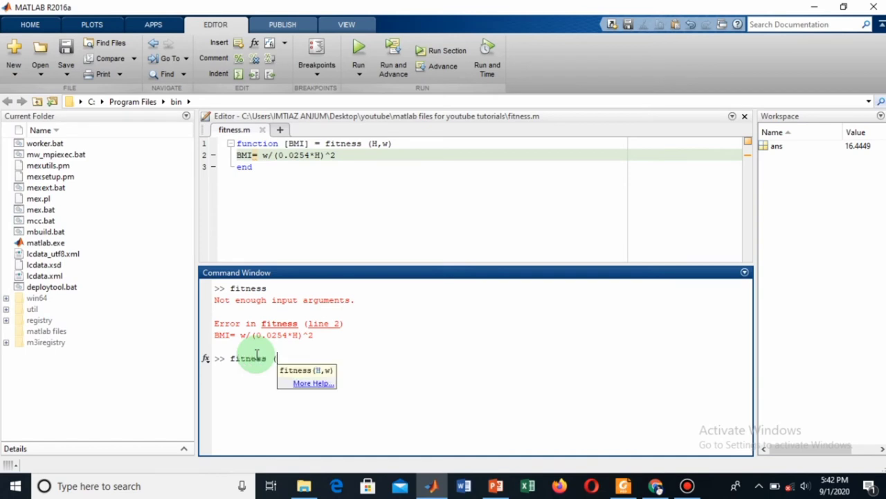
type("7")
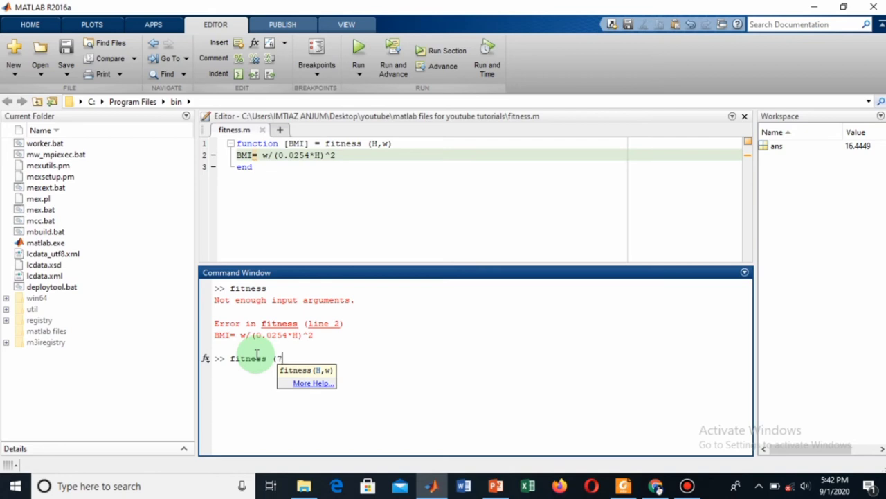
type("72,")
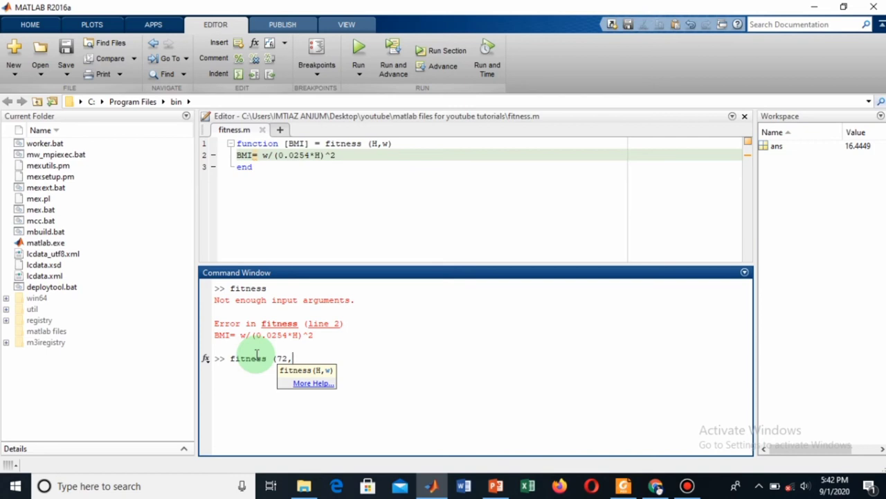
type("74")
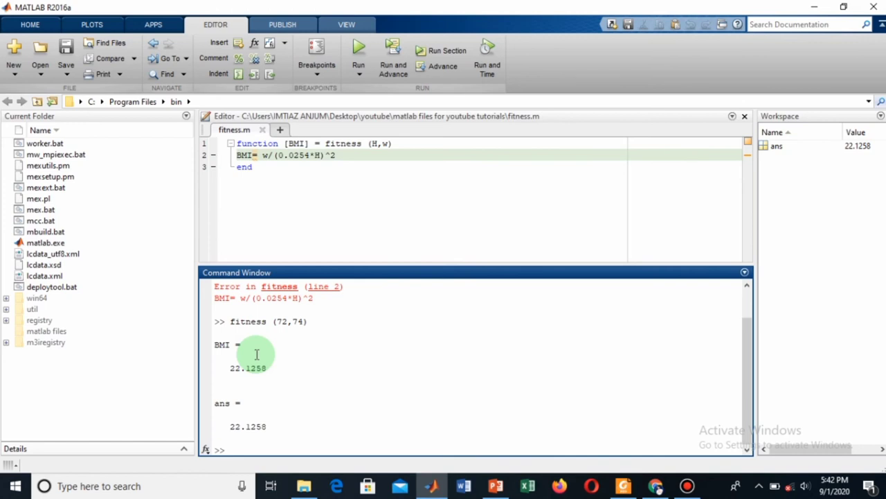
left_click(228, 448)
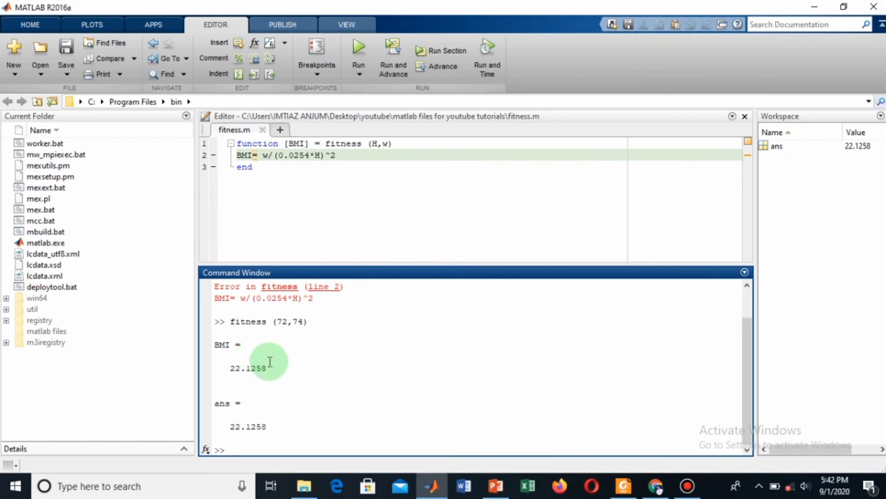
Check 22.1258 against the PowerPoint BMI table, then return to MATLAB
left_click(495, 485)
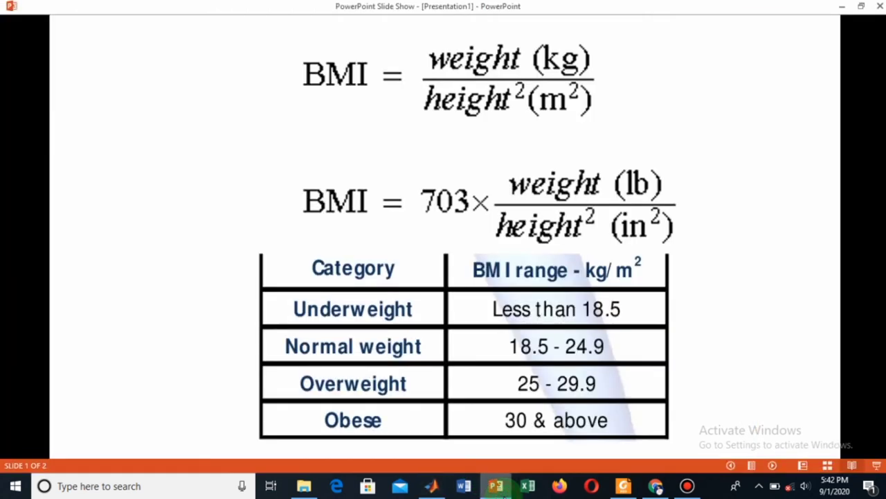
mouse_move(343, 279)
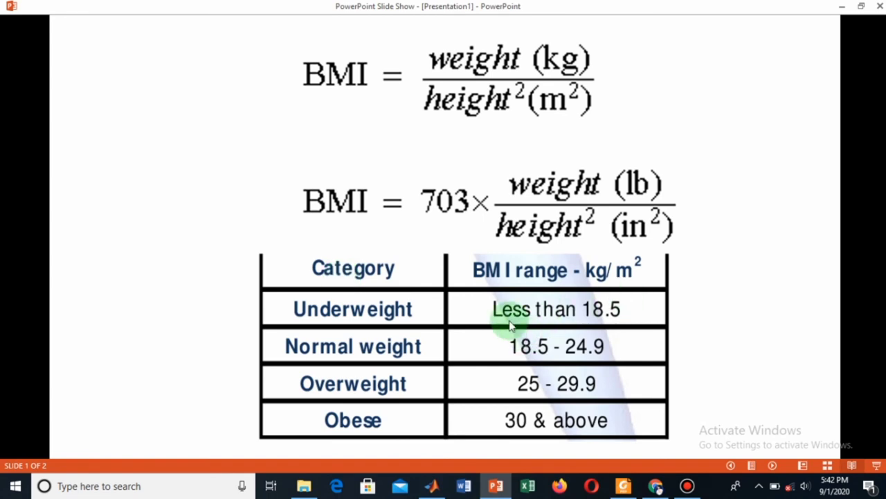
mouse_move(588, 346)
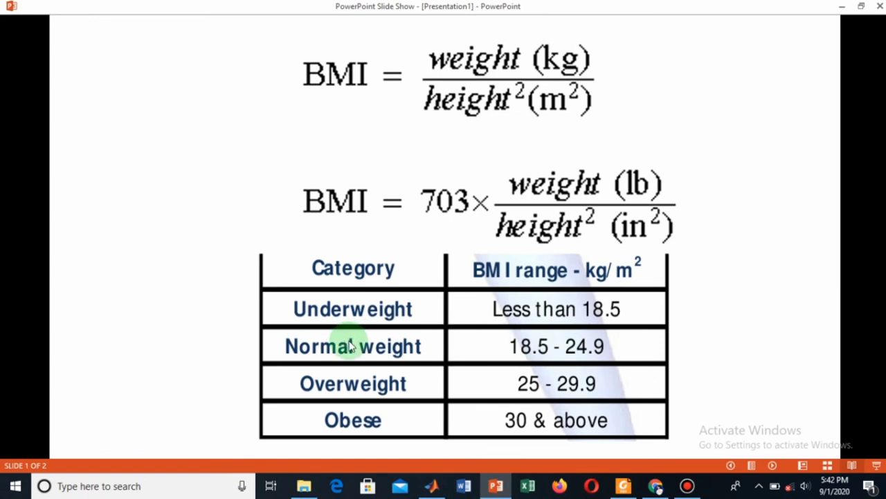
left_click(432, 485)
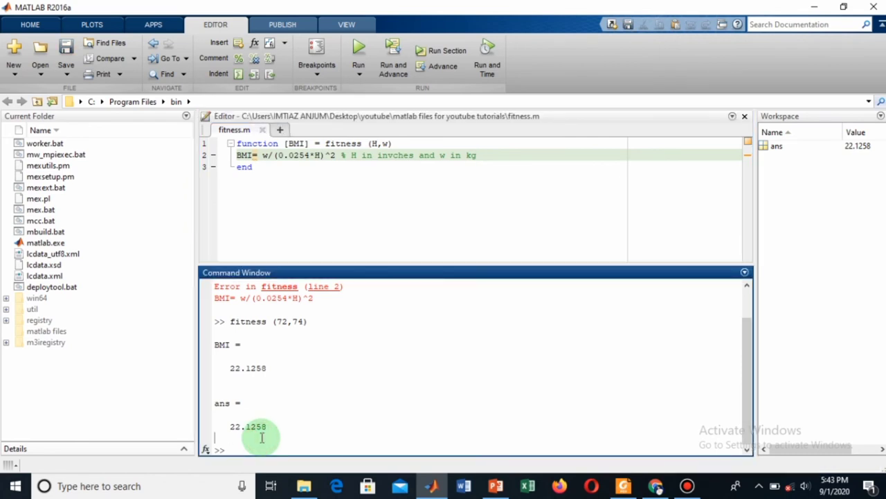
Run fitness(100,72), returning 11.1600
type("fitness (")
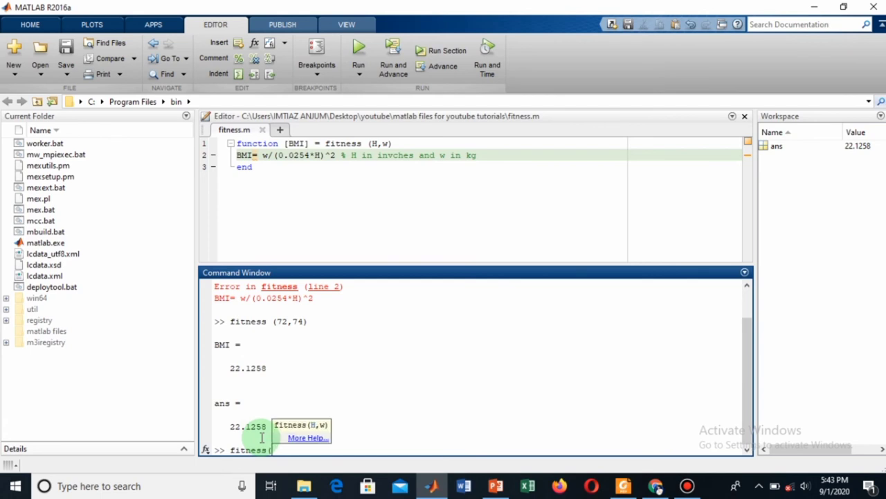
type("100")
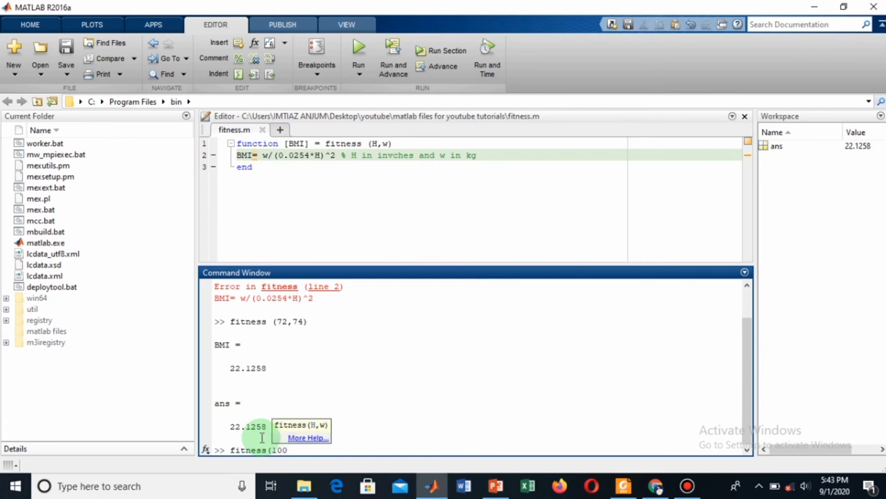
type(",")
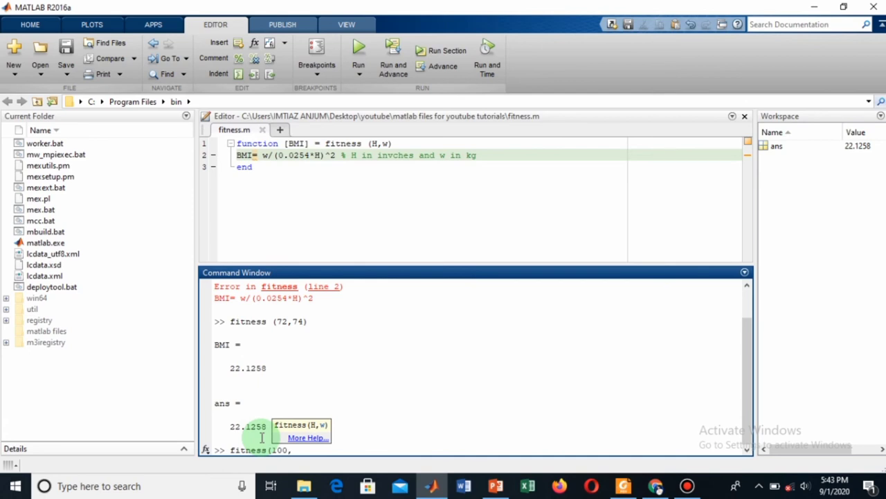
type("72)")
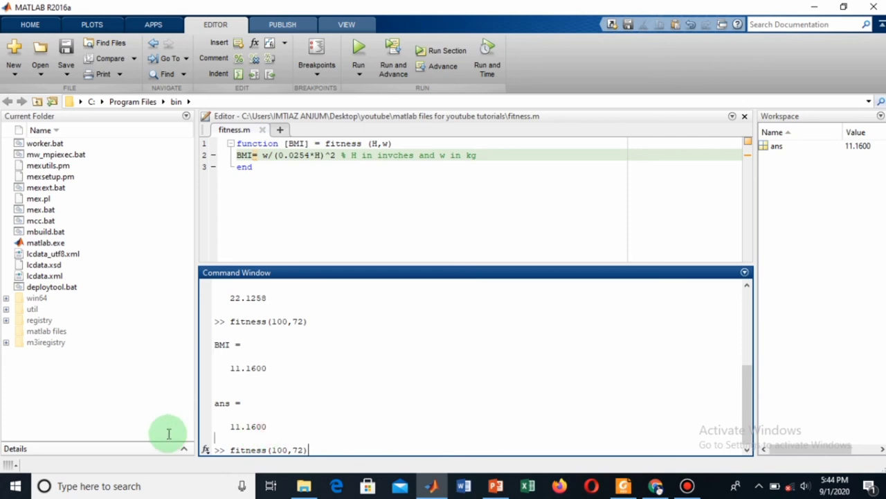
double_click(248, 426)
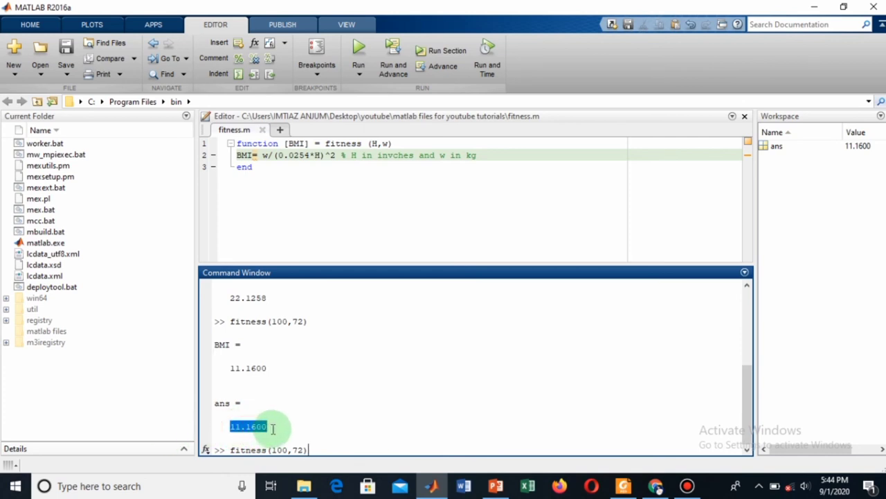
mouse_move(326, 454)
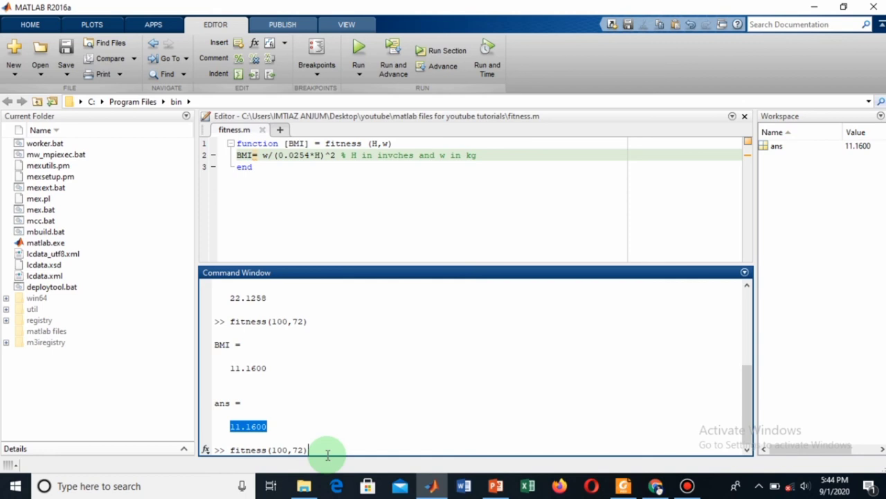
Edit the recalled command to fitness(72,100) and run it, returning BMI = 29.8998
left_click(283, 449)
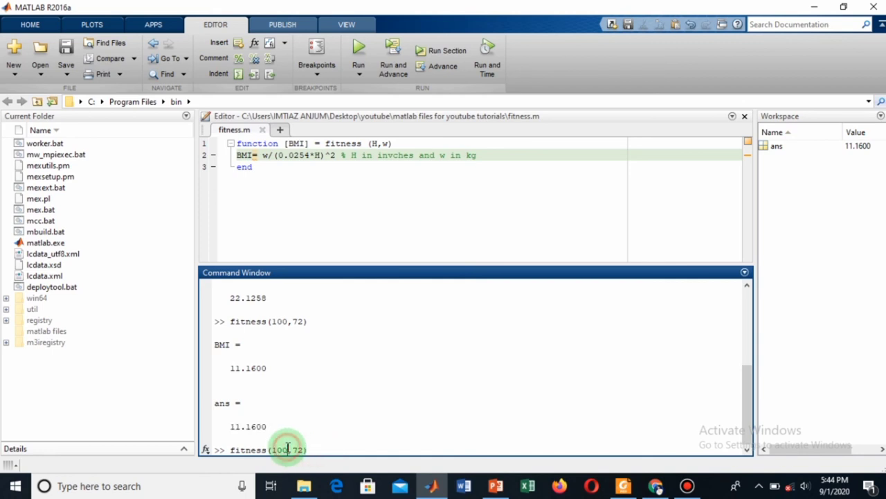
key("Backspace")
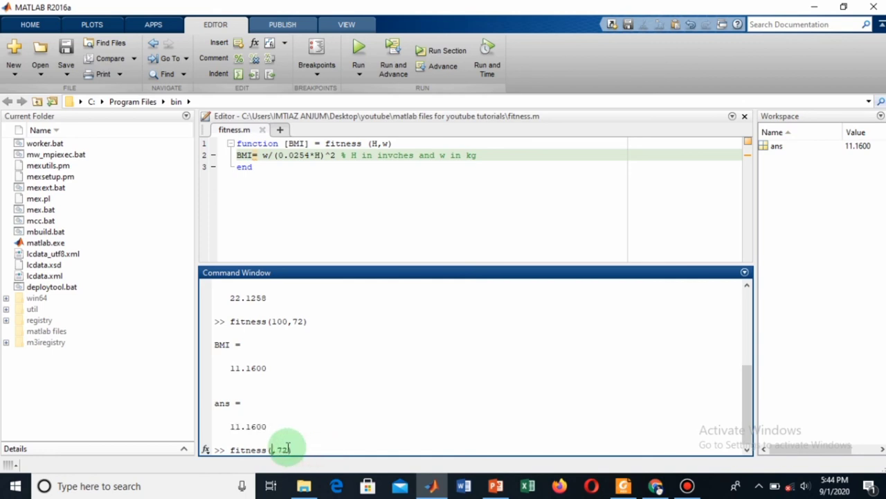
type("72")
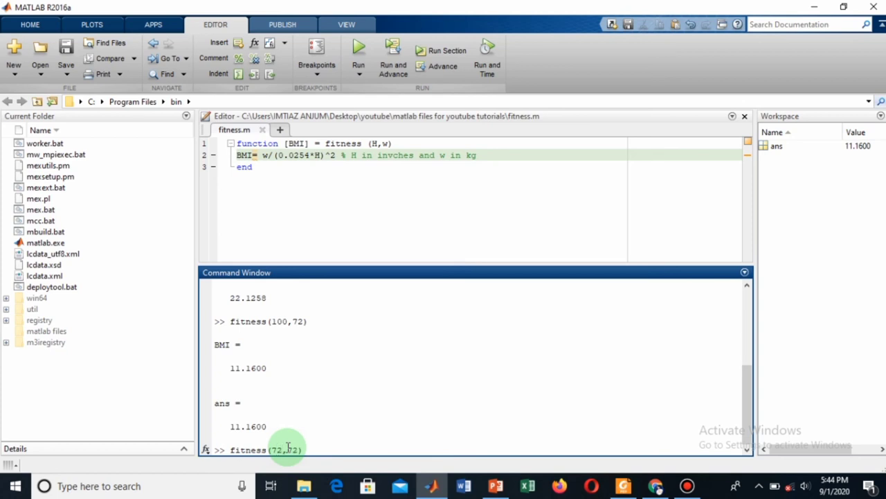
type("b")
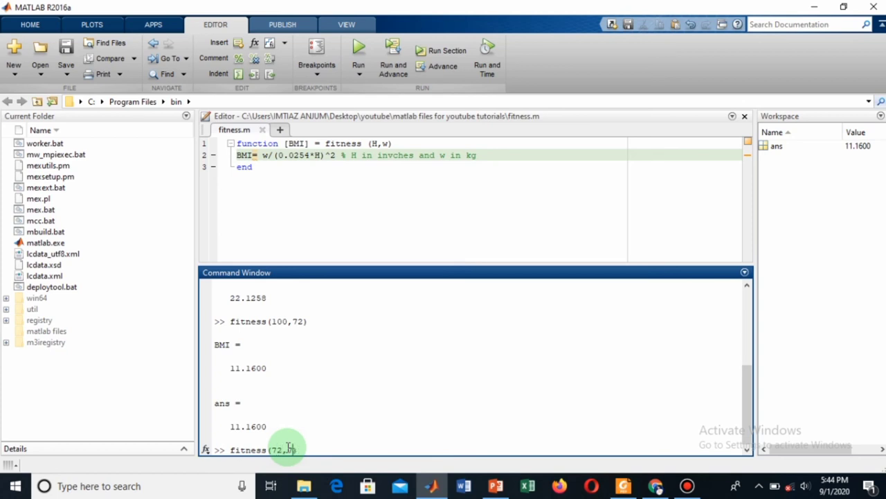
type("100")
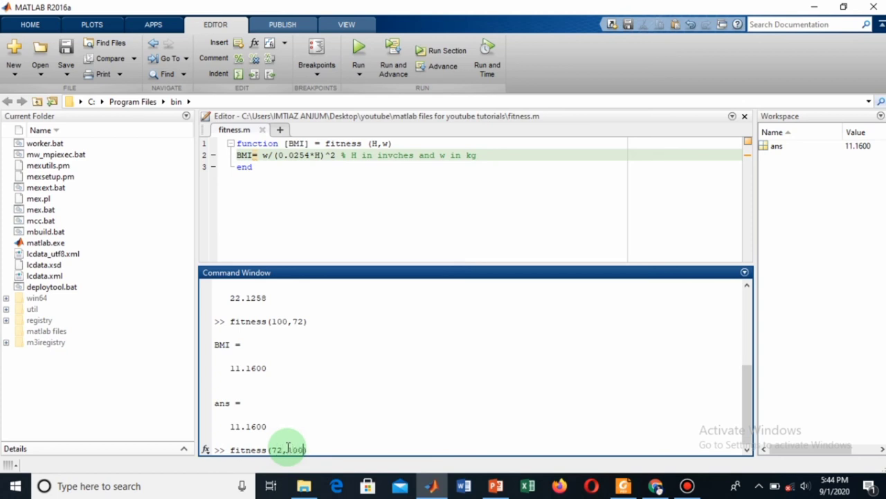
key("Return")
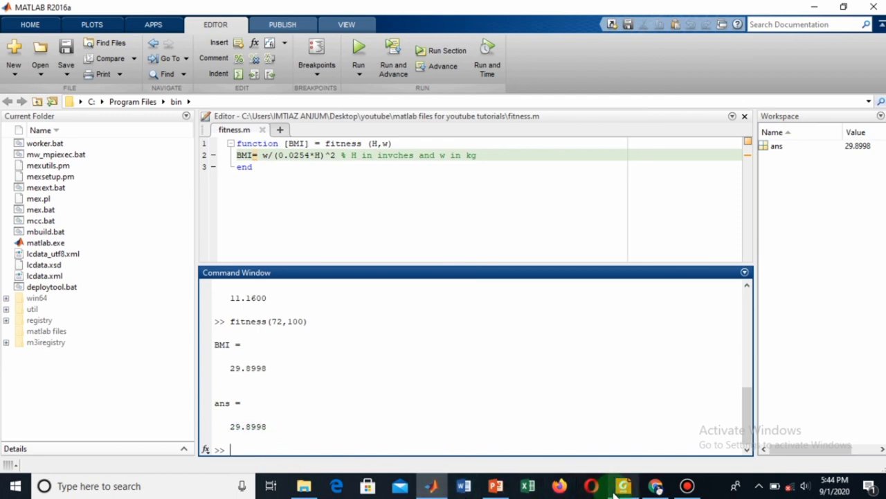
mouse_move(496, 485)
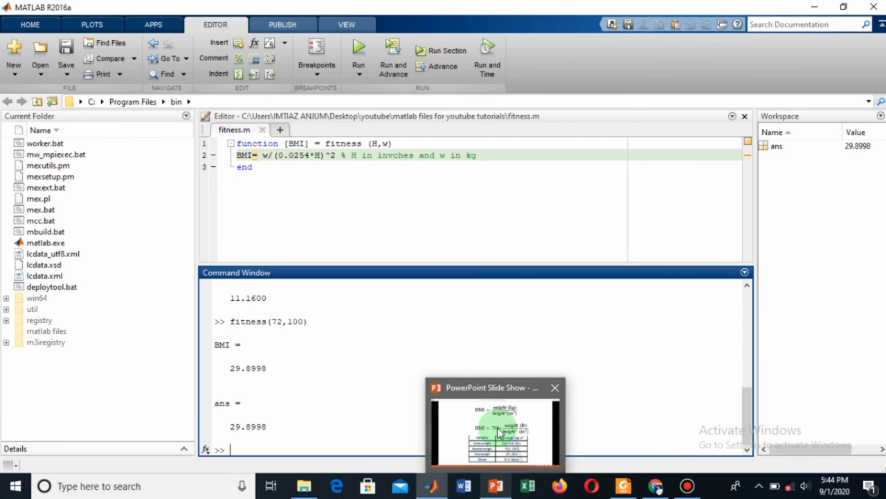
left_click(493, 429)
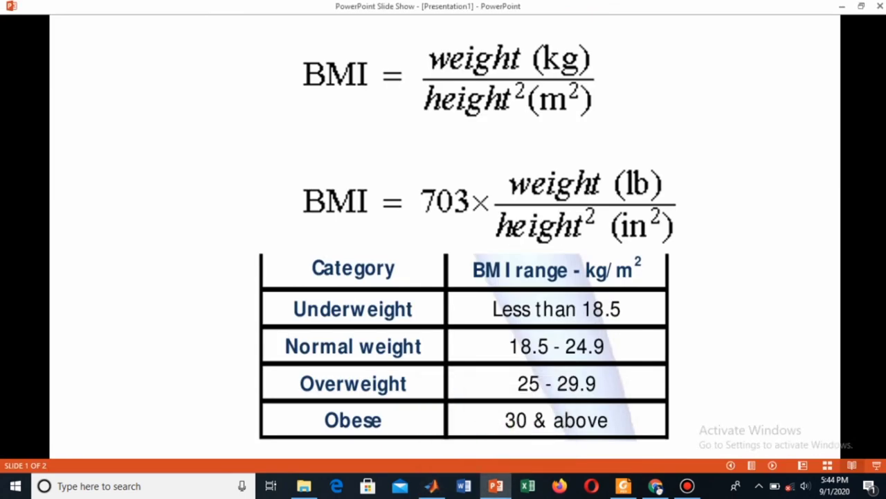
mouse_move(551, 399)
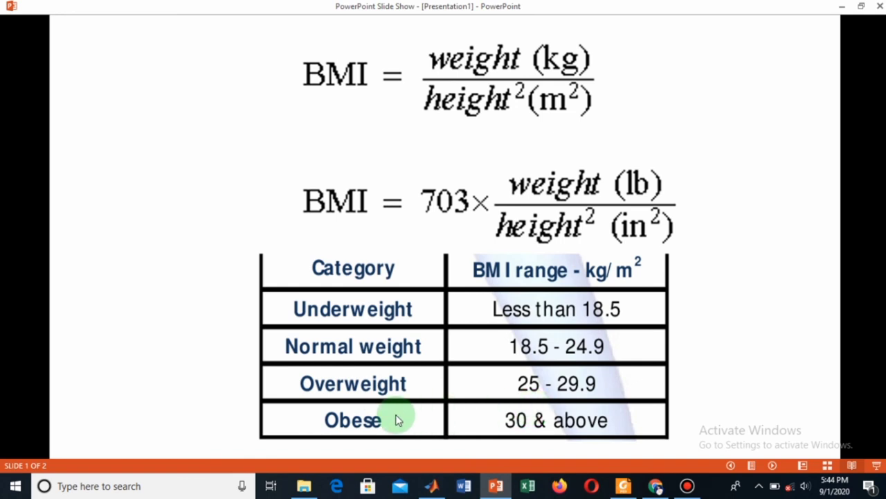
left_click(430, 485)
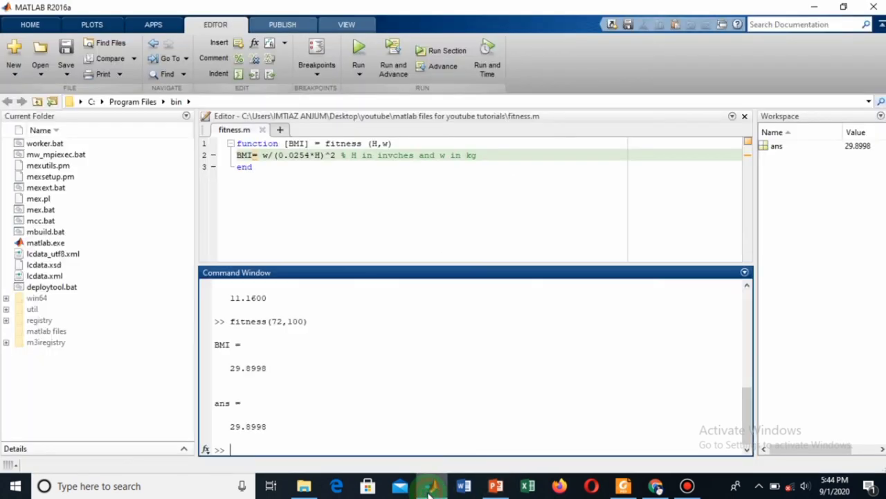
mouse_move(346, 418)
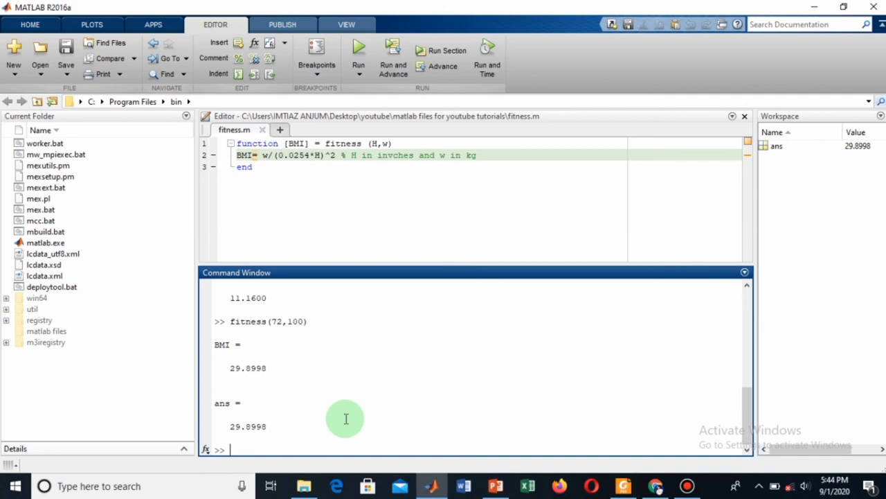